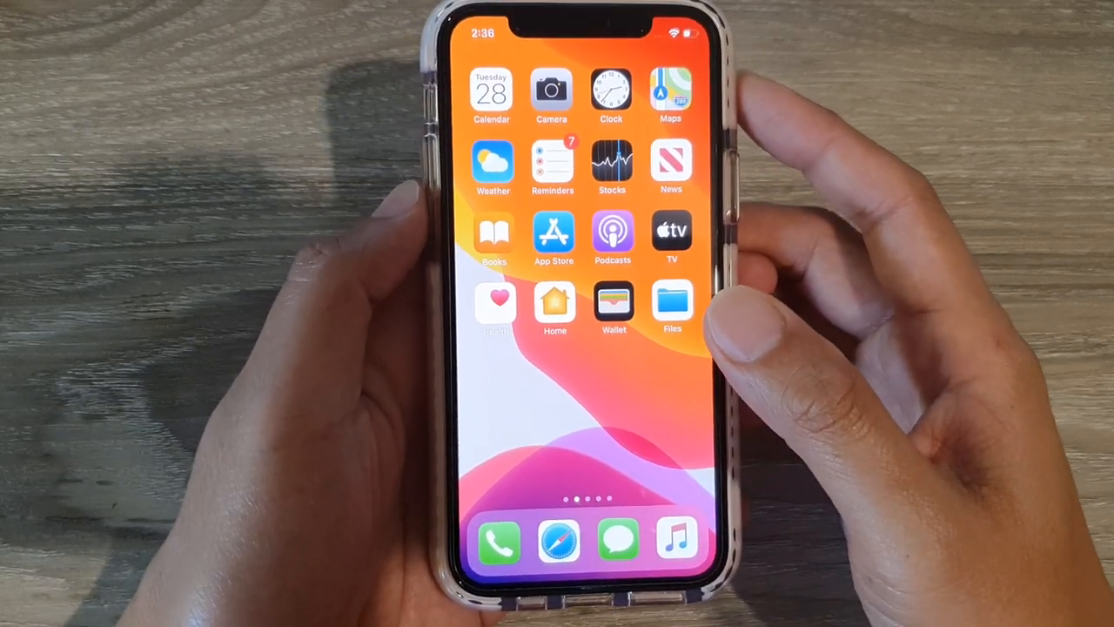
# Launch Calendar from the Home Screen to begin a new event.
pyautogui.click(491, 90)
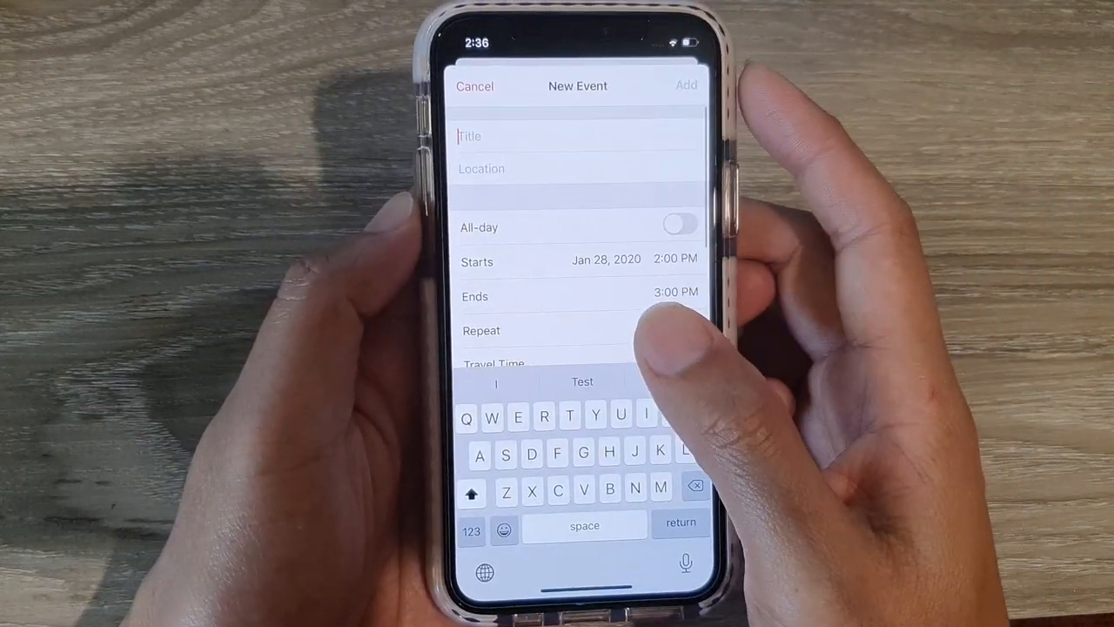
# Enter the event title starting with 'T' for the Jan 28, 2020 event.
pyautogui.write('T')
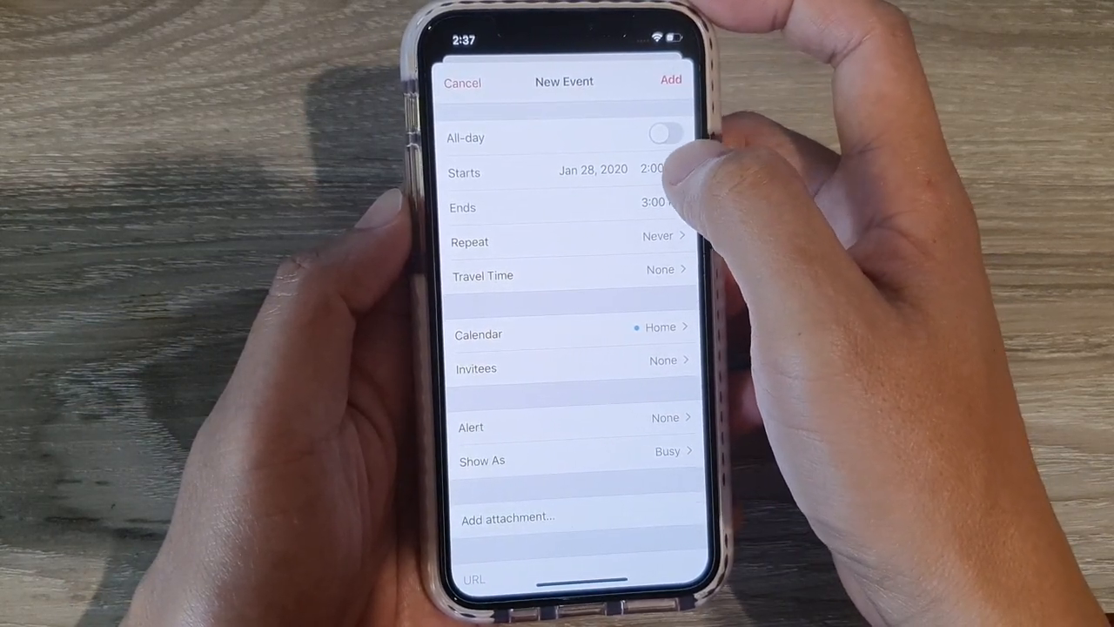
# Move the start time to 4:00 PM so the event ends 5:00 PM, ready for invitees.
pyautogui.click(592, 168)
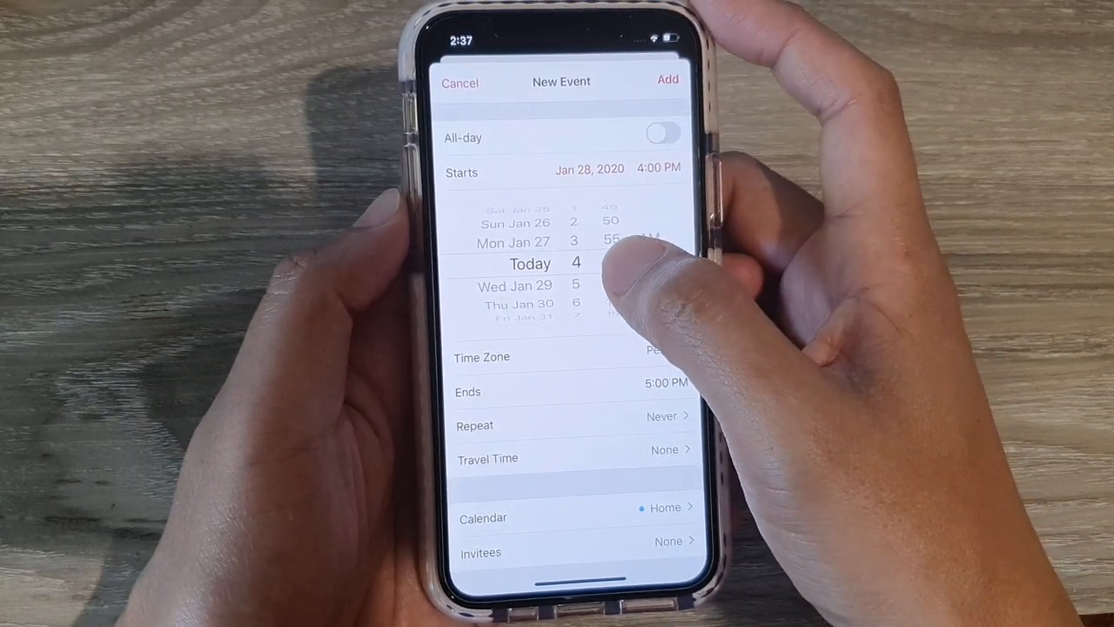
pyautogui.scroll(-3)
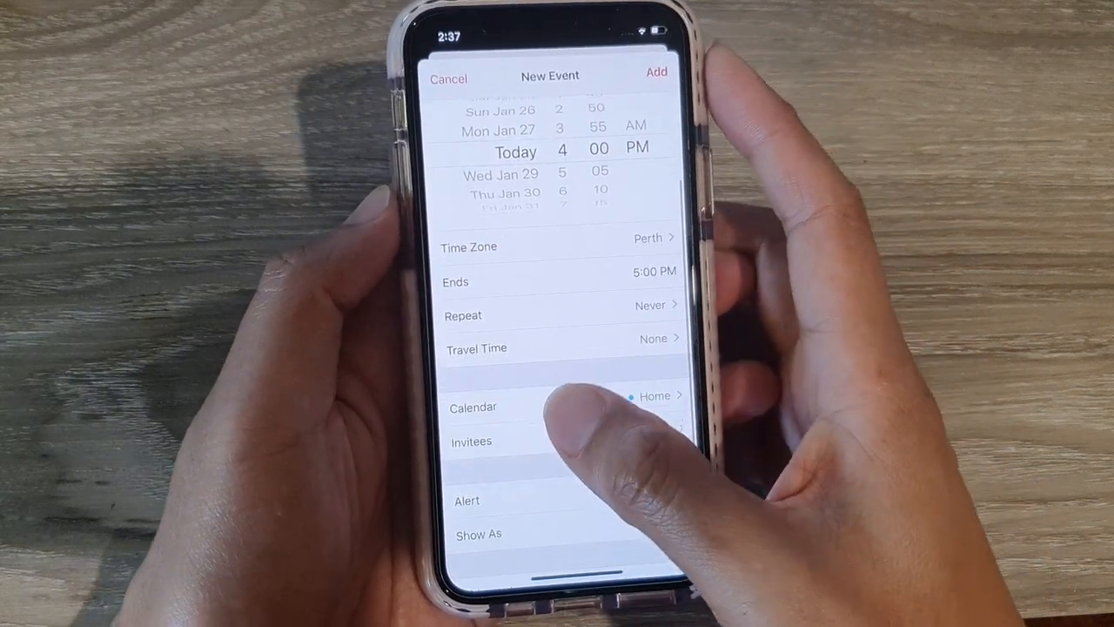
pyautogui.click(472, 442)
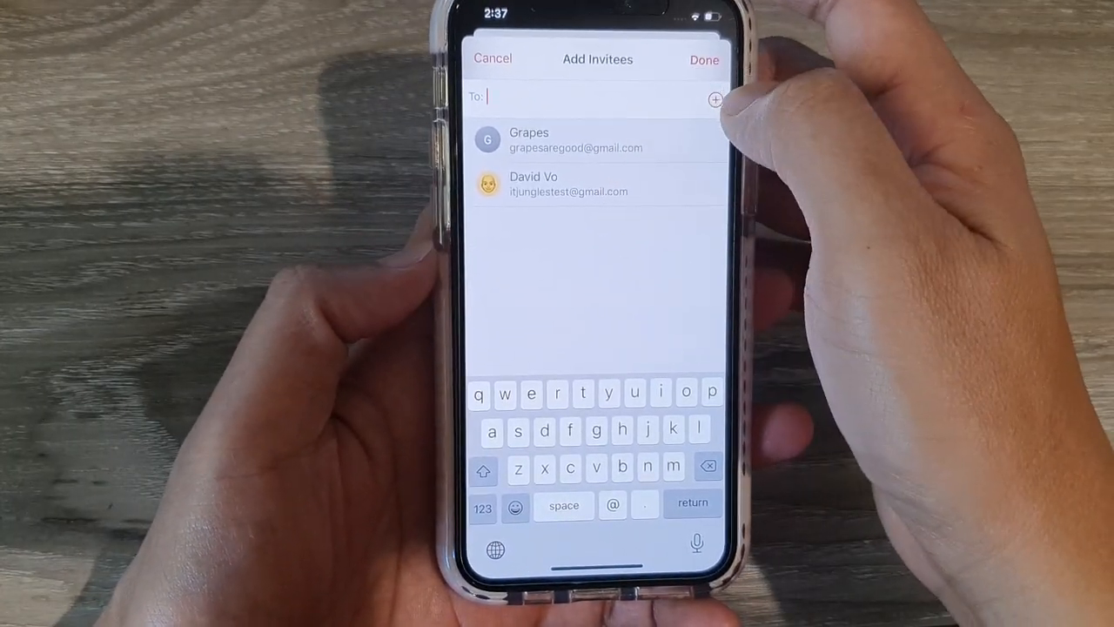
# Invite one suggested contact and save 'Test 3' to the Jan 28 day view.
pyautogui.click(714, 99)
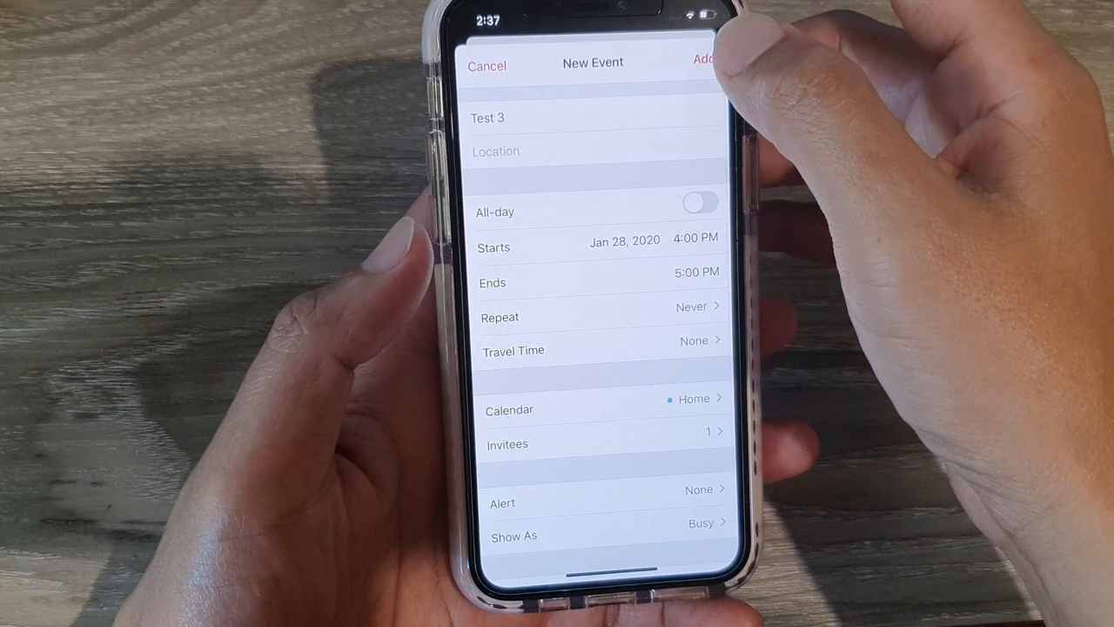
pyautogui.click(705, 59)
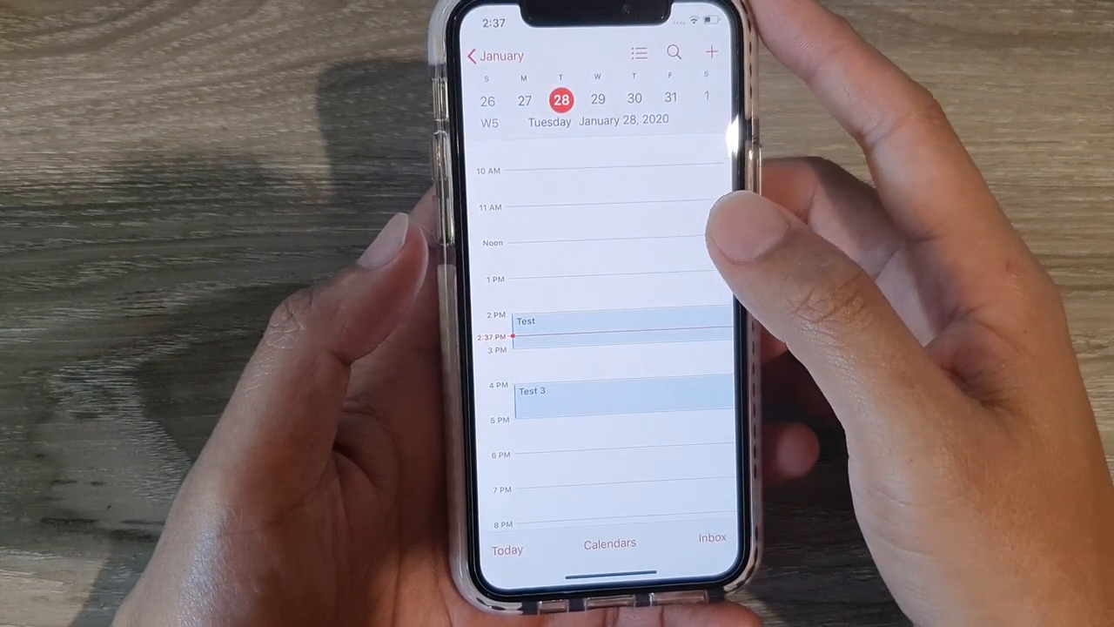